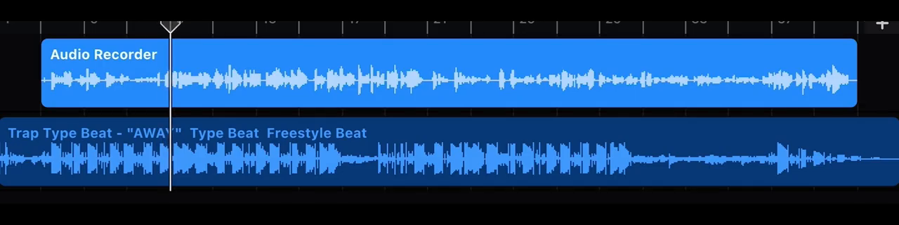
Start playback of the recorded vocal layered over the Trap Type Beat track.
{"action": "left_click_drag", "start_coordinate": [169, 28], "coordinate": [190, 28]}
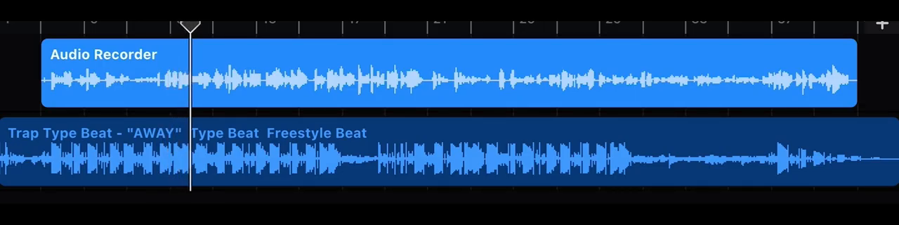